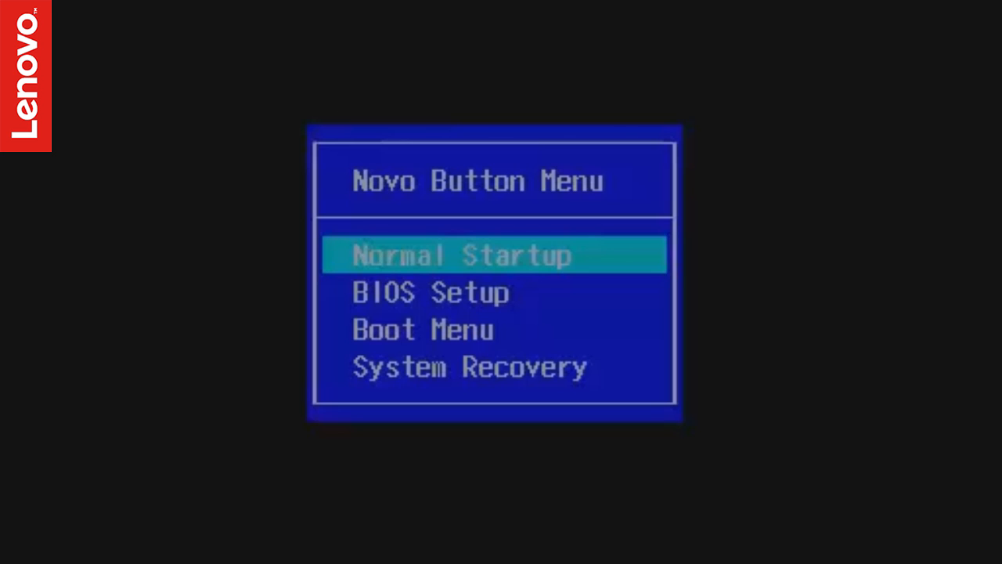
- Move the Novo Button Menu selection down toward System Recovery
{"action": "key", "text": "Down"}
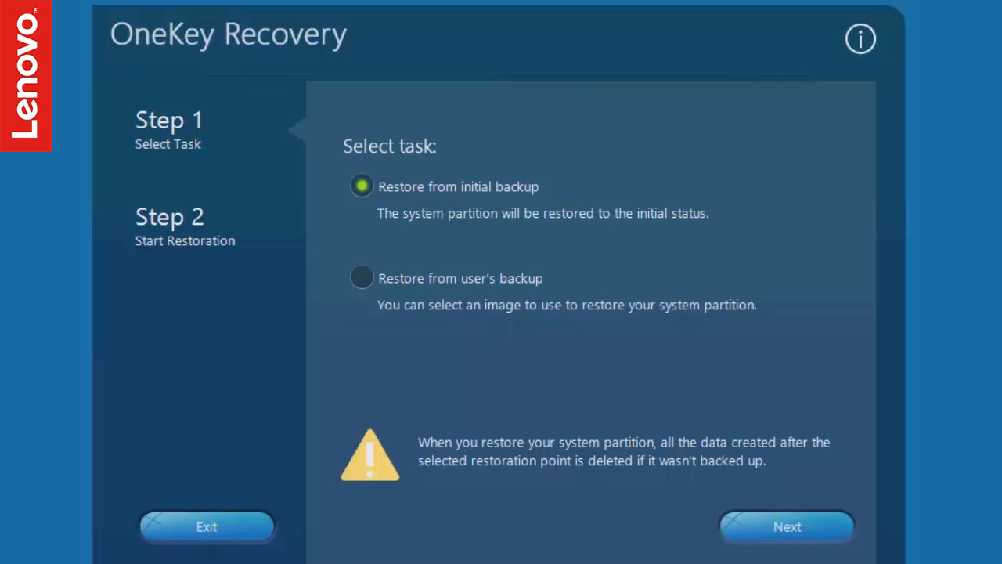
{"action": "mouse_move", "coordinate": [369, 292]}
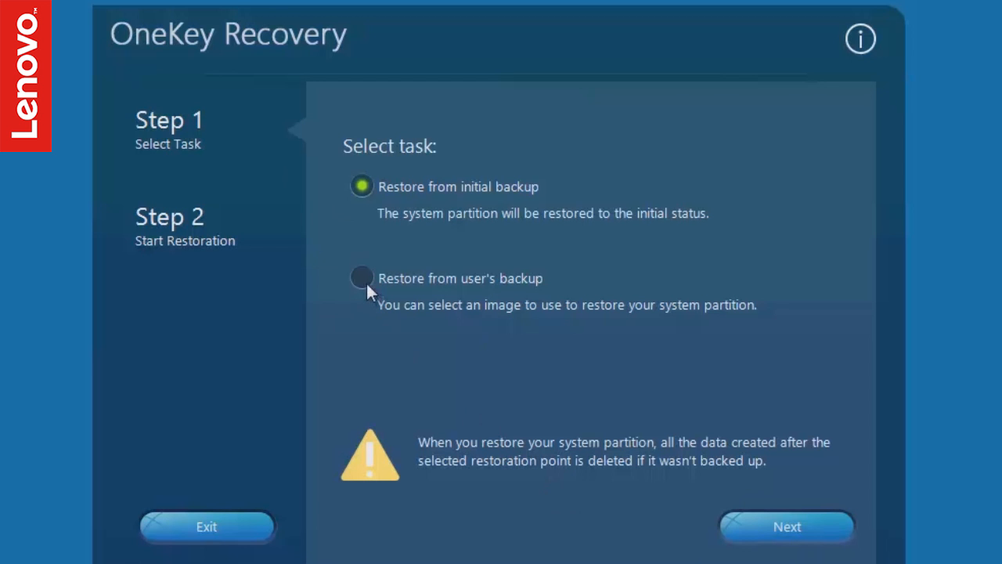
{"action": "left_click", "coordinate": [360, 278]}
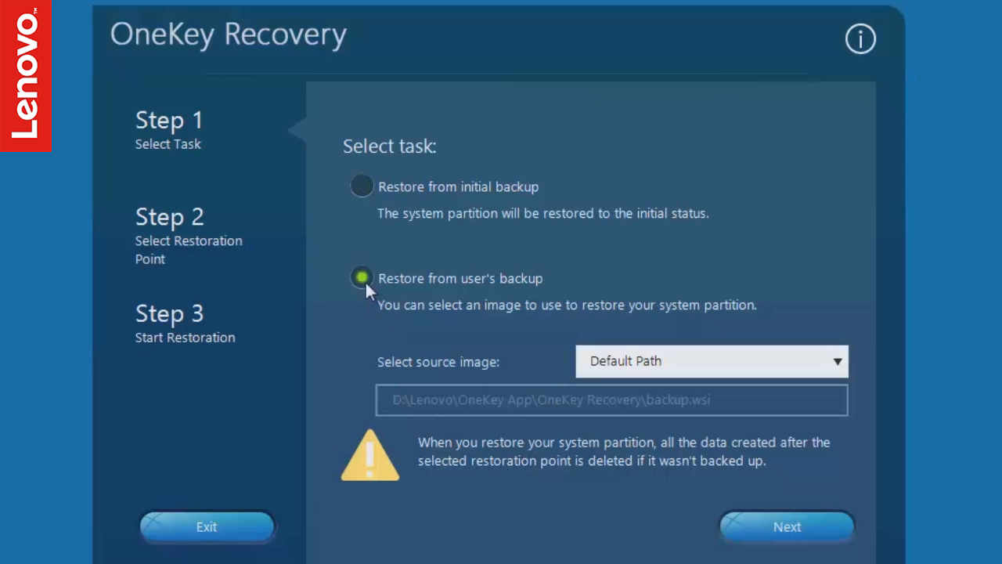
{"action": "mouse_move", "coordinate": [697, 373]}
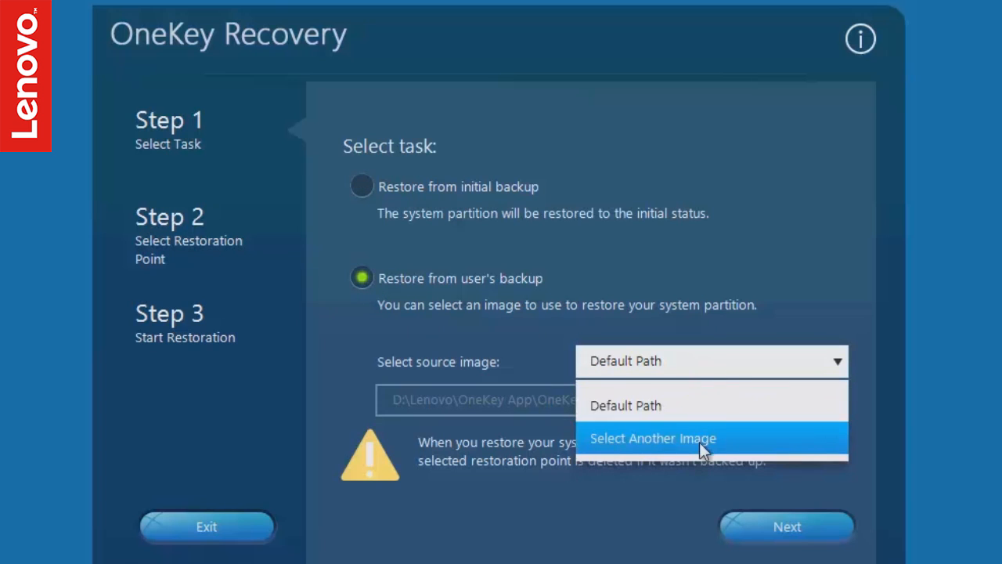
{"action": "left_click", "coordinate": [652, 438]}
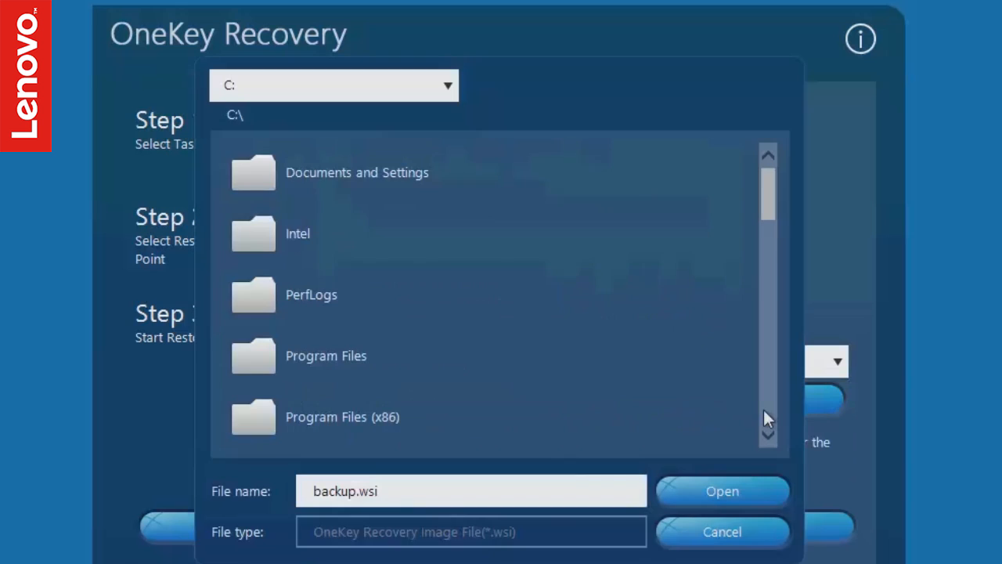
{"action": "left_click", "coordinate": [720, 531]}
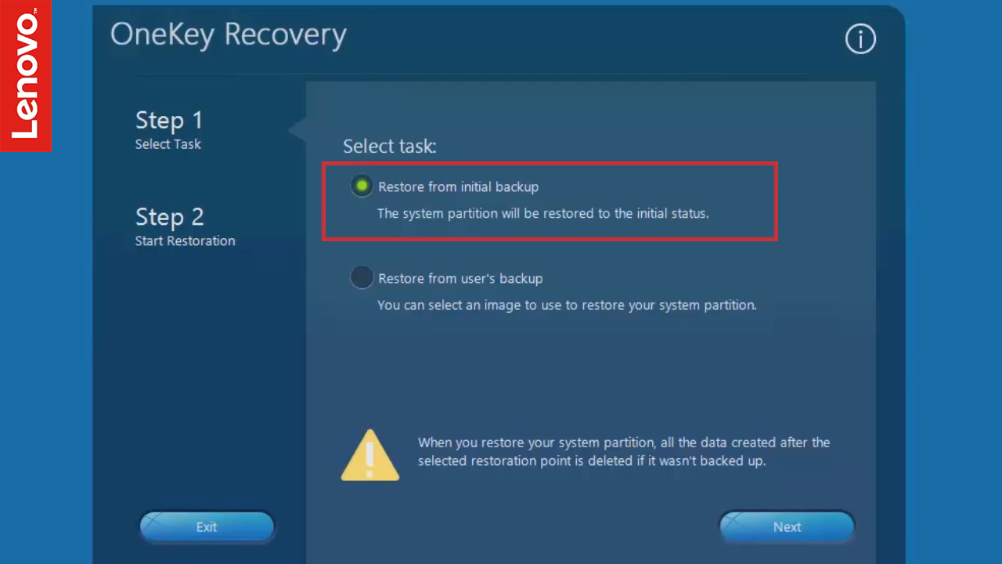
{"action": "mouse_move", "coordinate": [786, 536]}
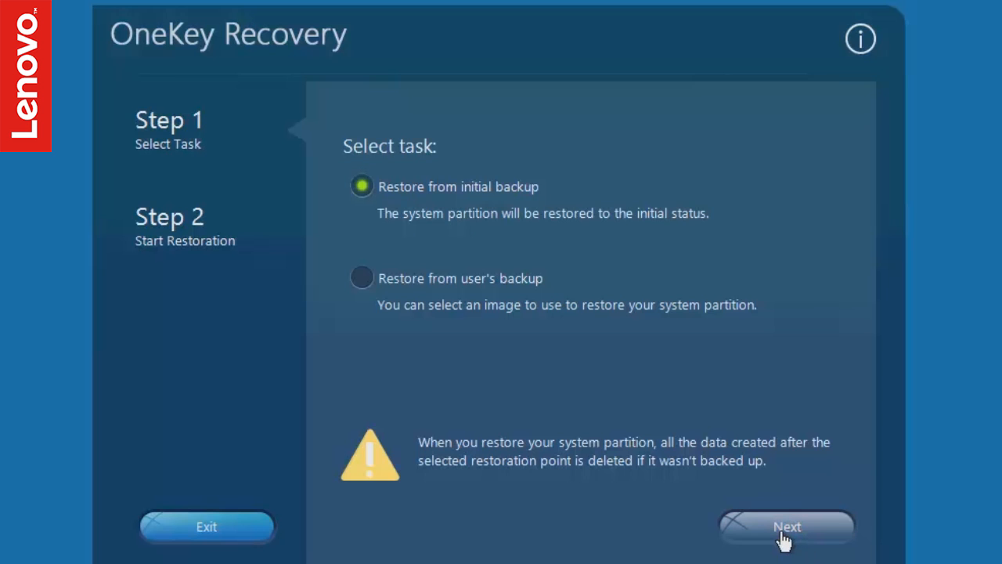
- Continue from 'Restore from initial backup' to the restoration summary page
{"action": "left_click", "coordinate": [786, 527]}
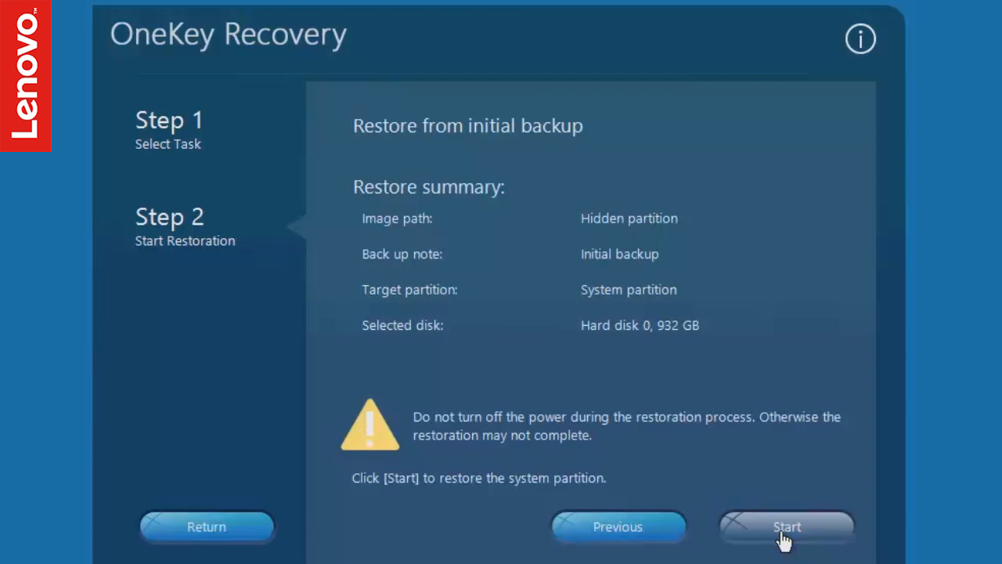
- Start the restore, confirm both data-deletion notices, and acknowledge completion
{"action": "left_click", "coordinate": [786, 526]}
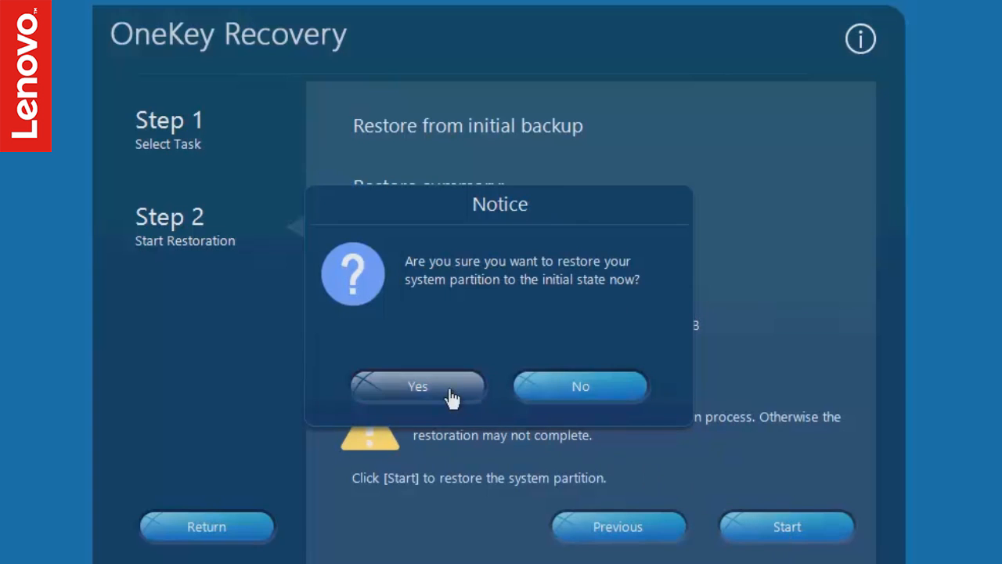
{"action": "left_click", "coordinate": [416, 386]}
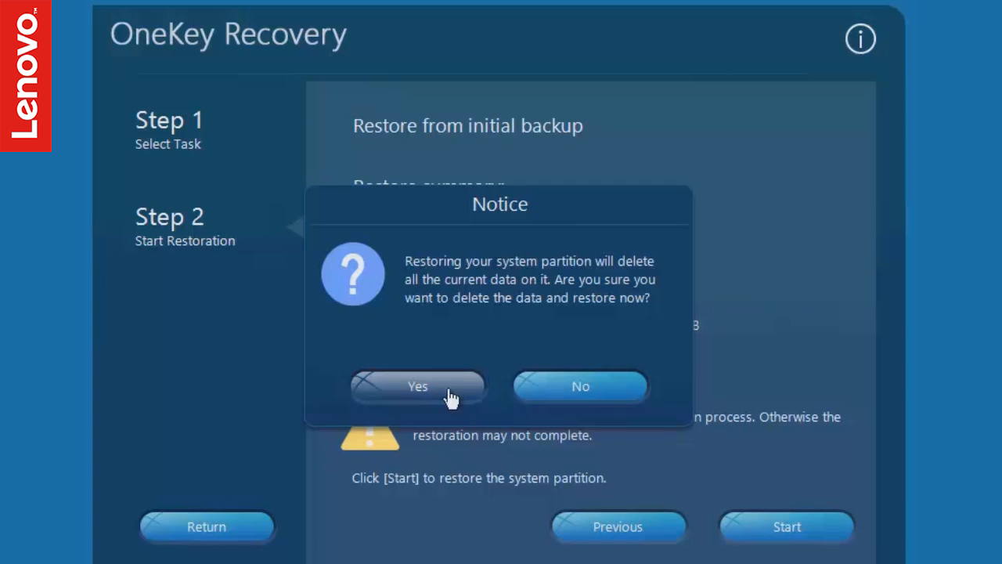
{"action": "left_click", "coordinate": [416, 385]}
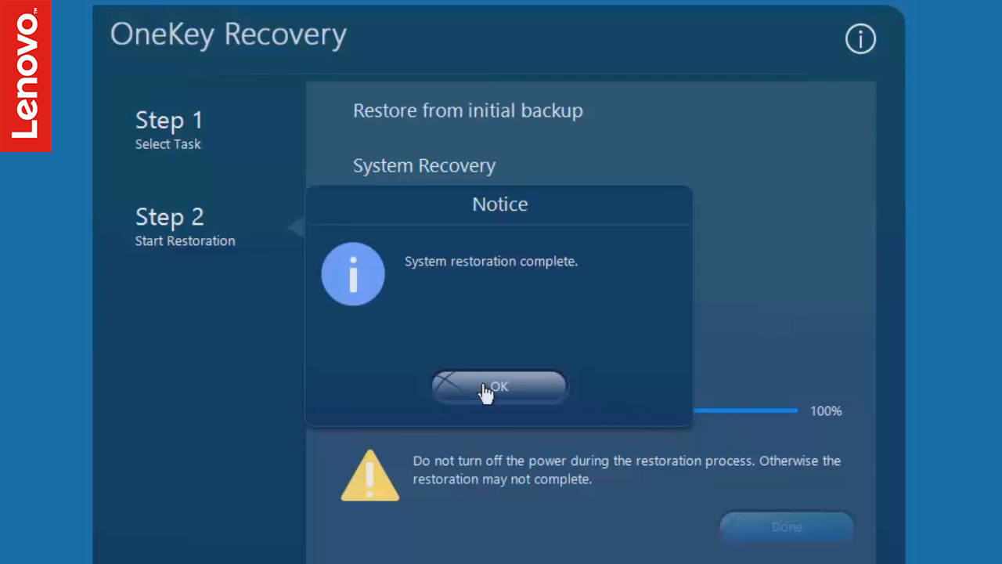
{"action": "left_click", "coordinate": [498, 387]}
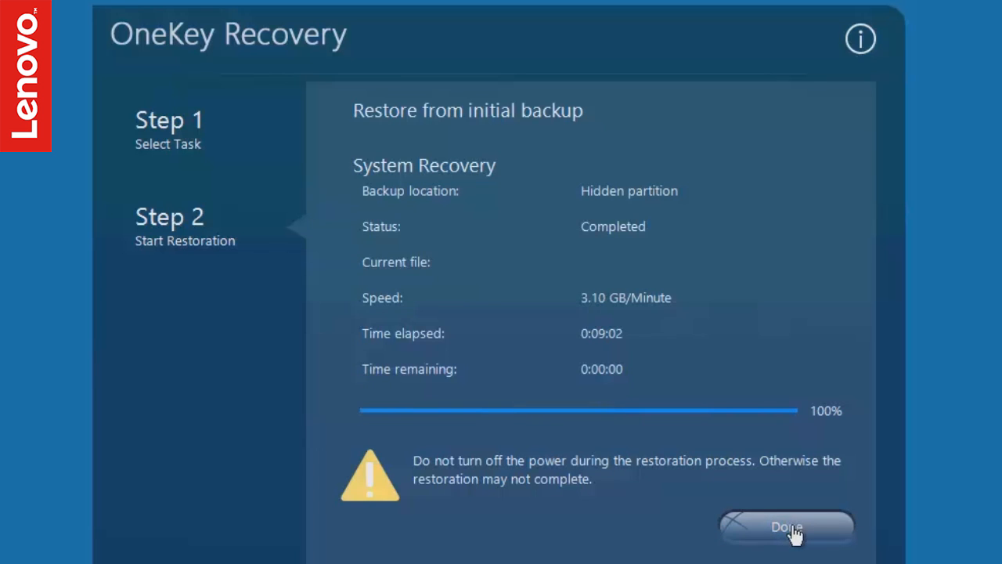
- Finish the OneKey Recovery session and reboot the computer
{"action": "left_click", "coordinate": [786, 526]}
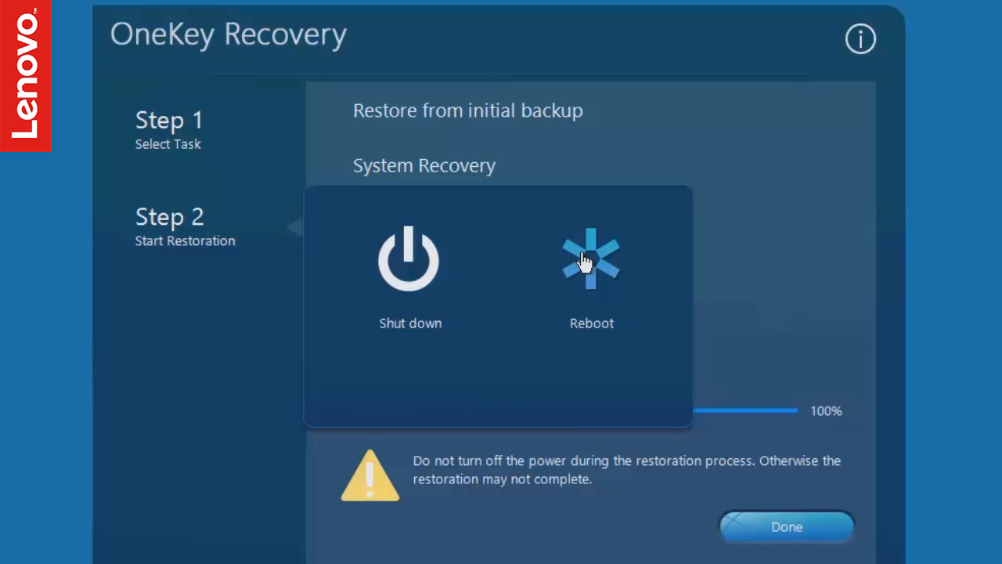
{"action": "left_click", "coordinate": [592, 267]}
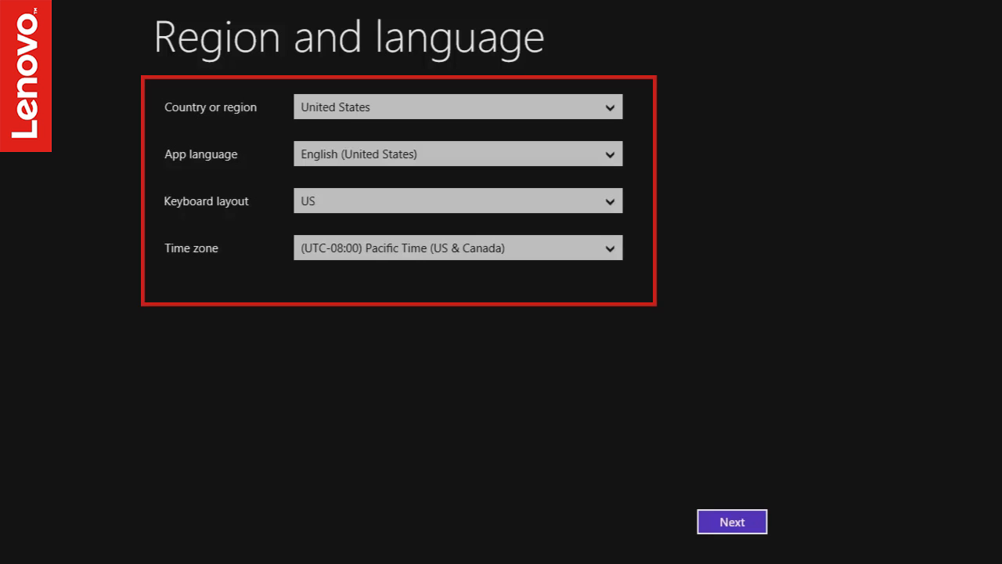
{"action": "mouse_move", "coordinate": [733, 521]}
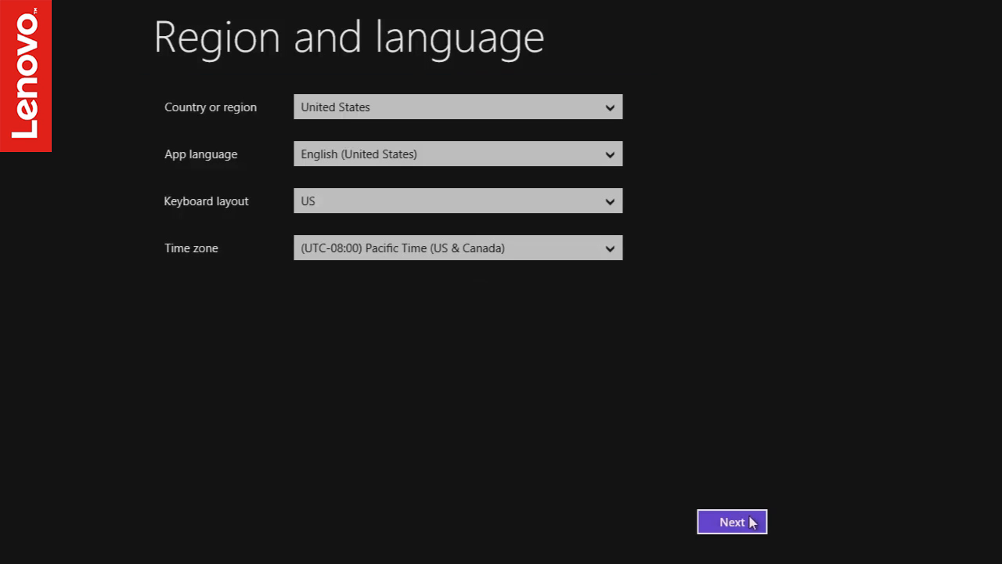
- Keep United States region and language, accept the license, keep the colour and PC name Lenovo-PC
{"action": "left_click", "coordinate": [731, 522]}
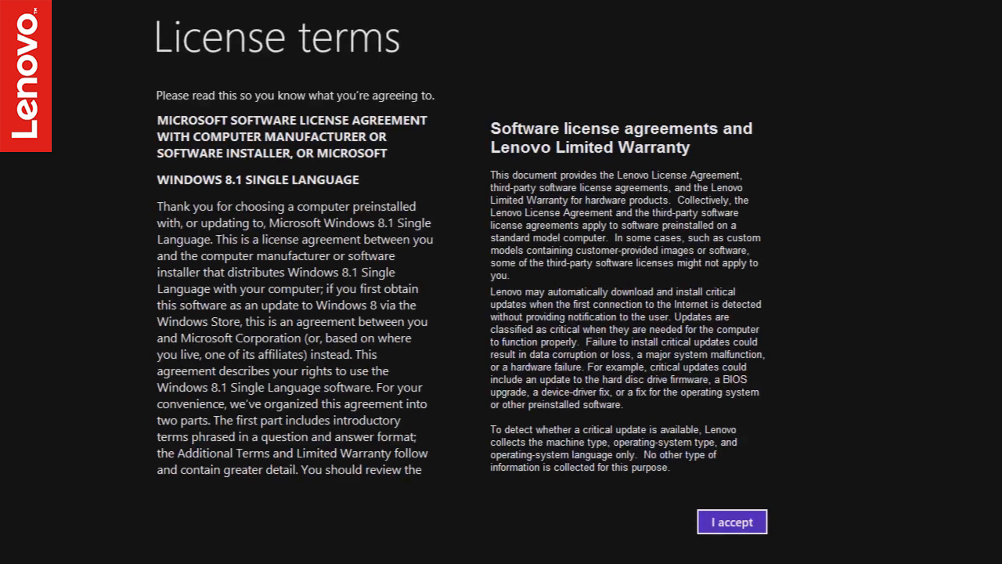
{"action": "left_click", "coordinate": [733, 522]}
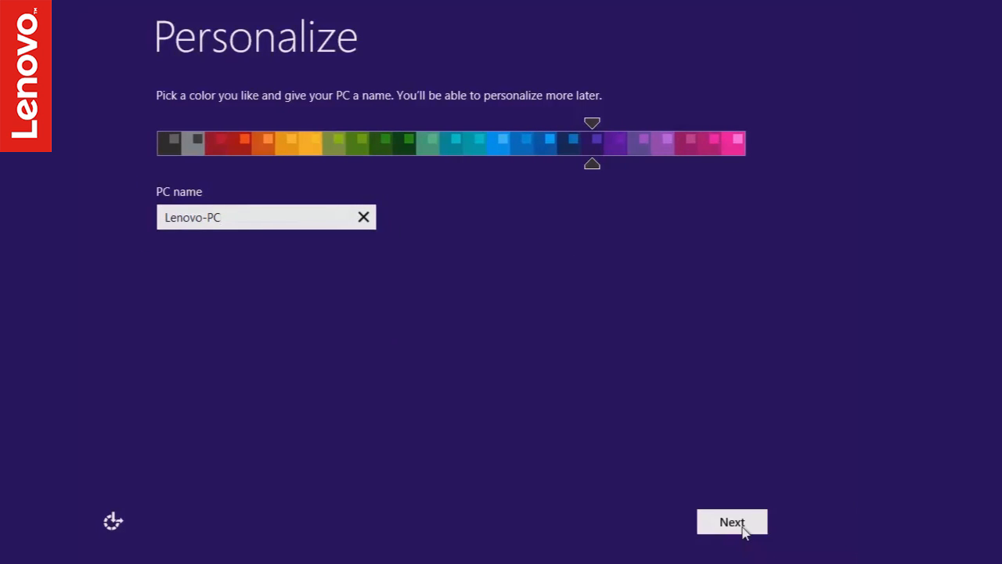
{"action": "left_click", "coordinate": [732, 521]}
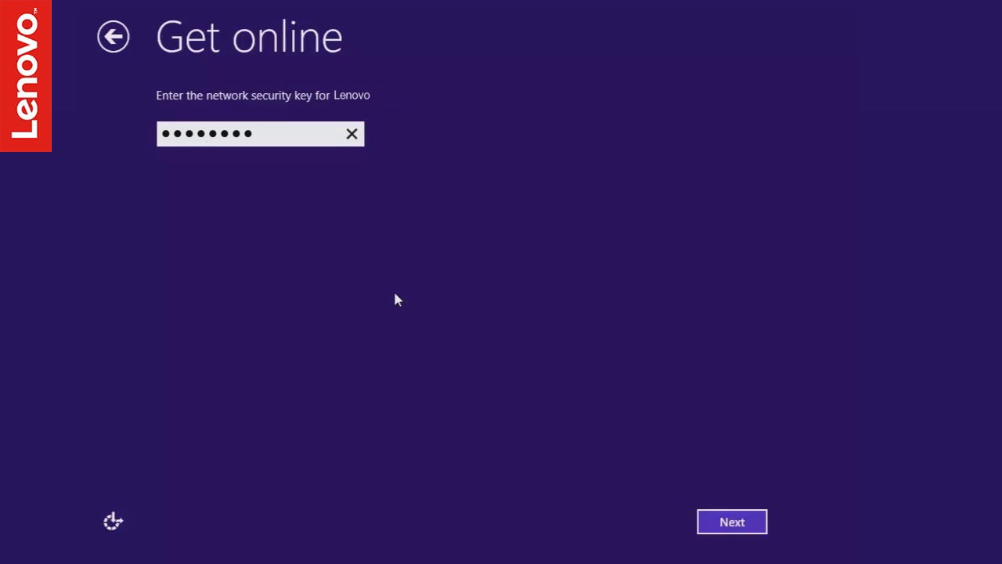
- Connect to the network with the entered key and finish creating the user account
{"action": "left_click", "coordinate": [731, 521]}
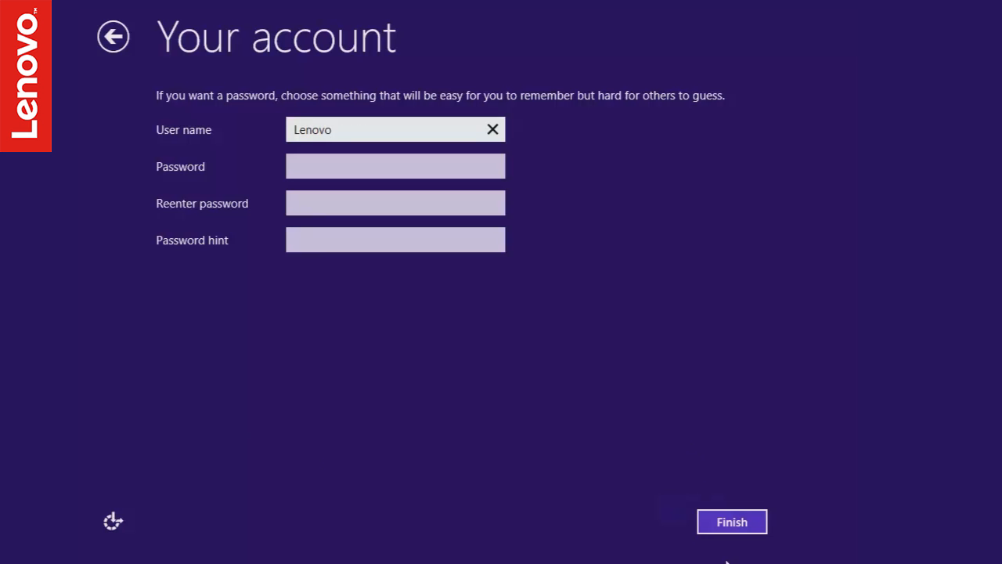
{"action": "left_click", "coordinate": [731, 521]}
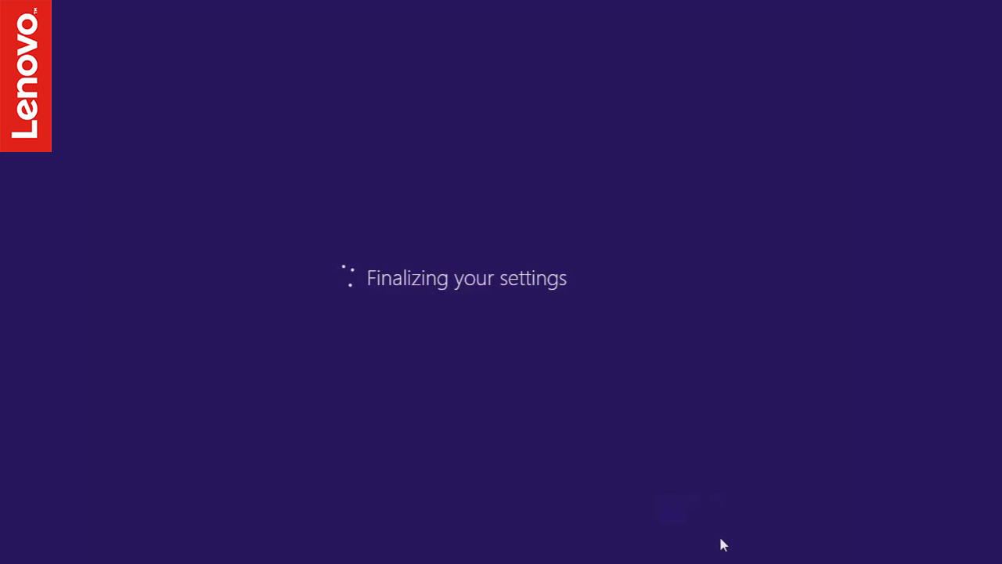